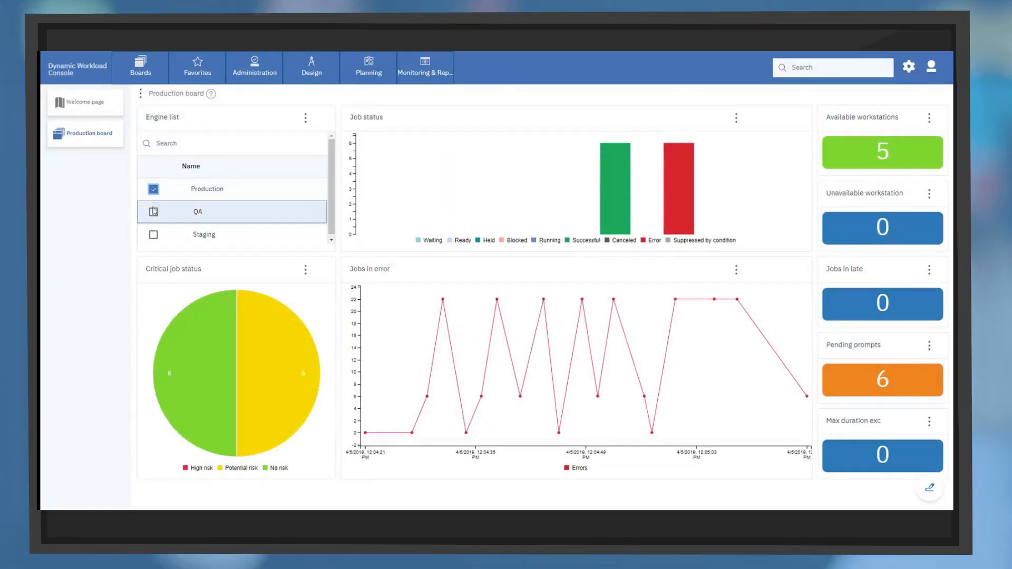
Step: Filter the Production board to the Staging engine, showing 7 available workstations and 7 pending prompts
left_click(154, 235)
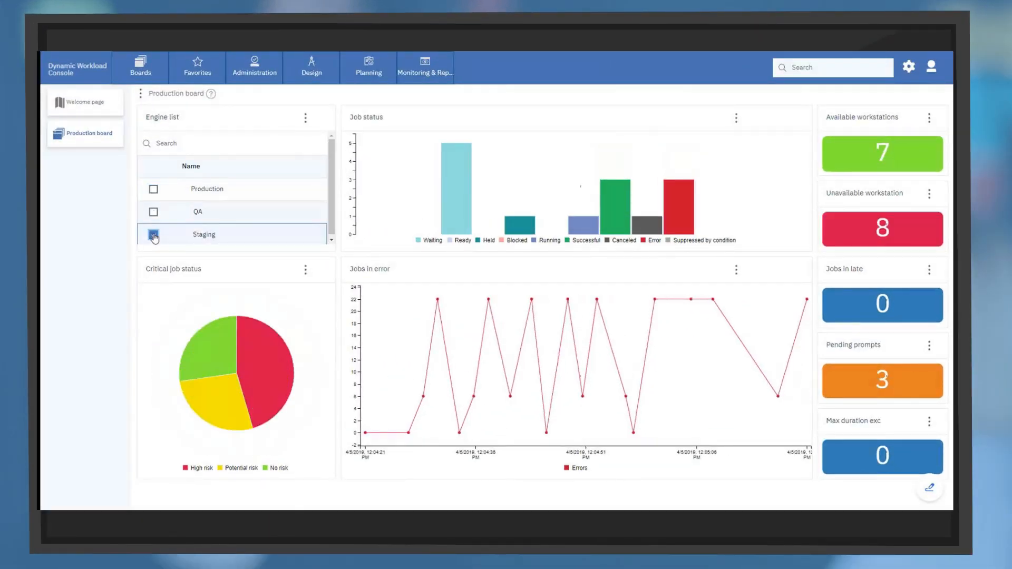
left_click(154, 234)
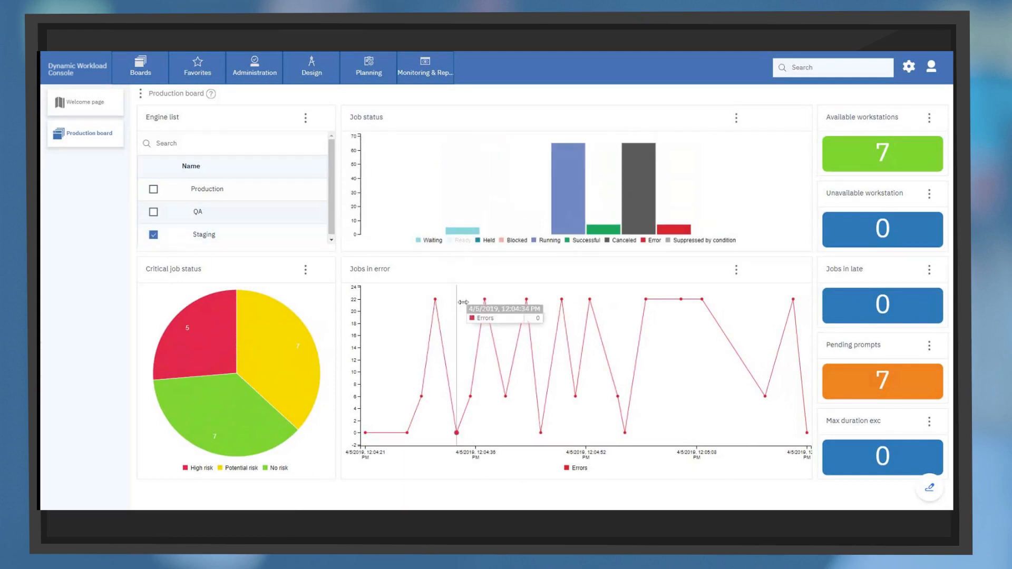